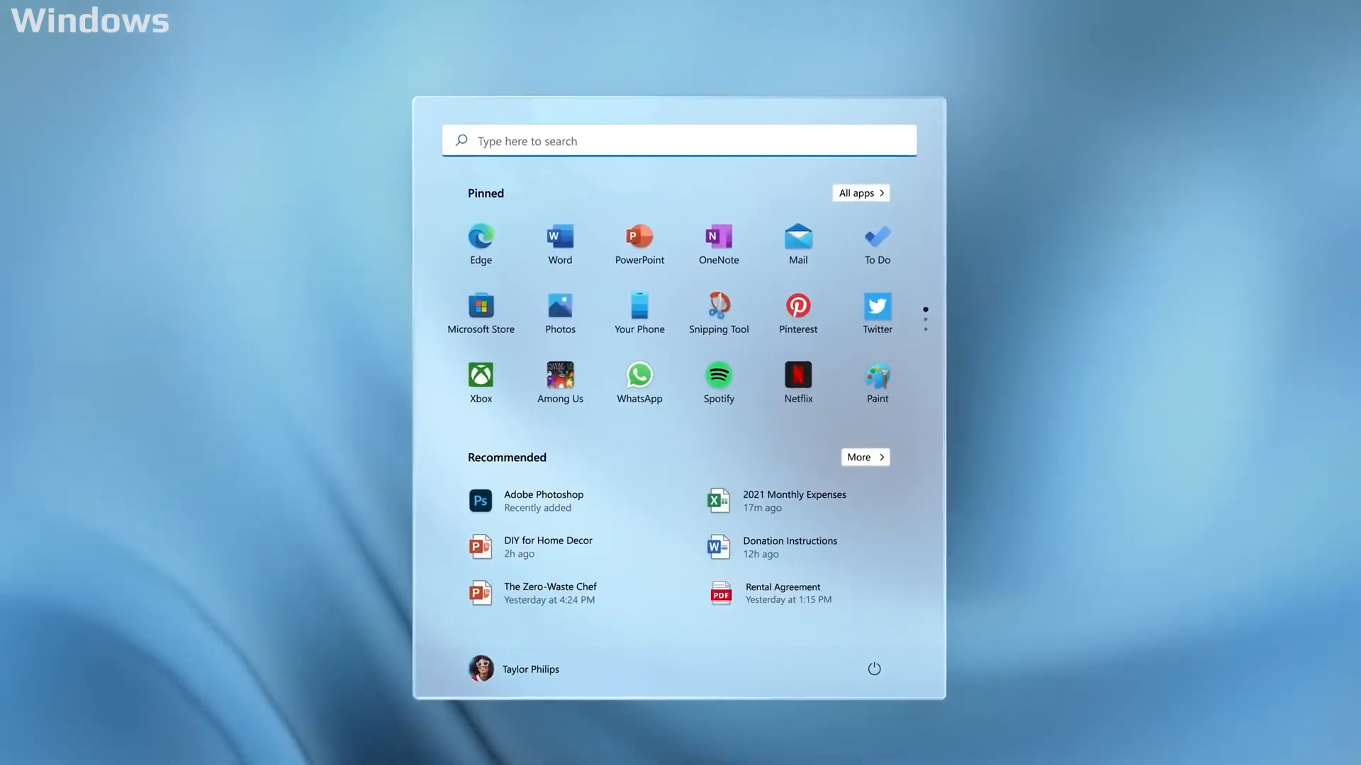
- Search for 'settings', pick a theme, and show the three-column snap layout
click(679, 139)
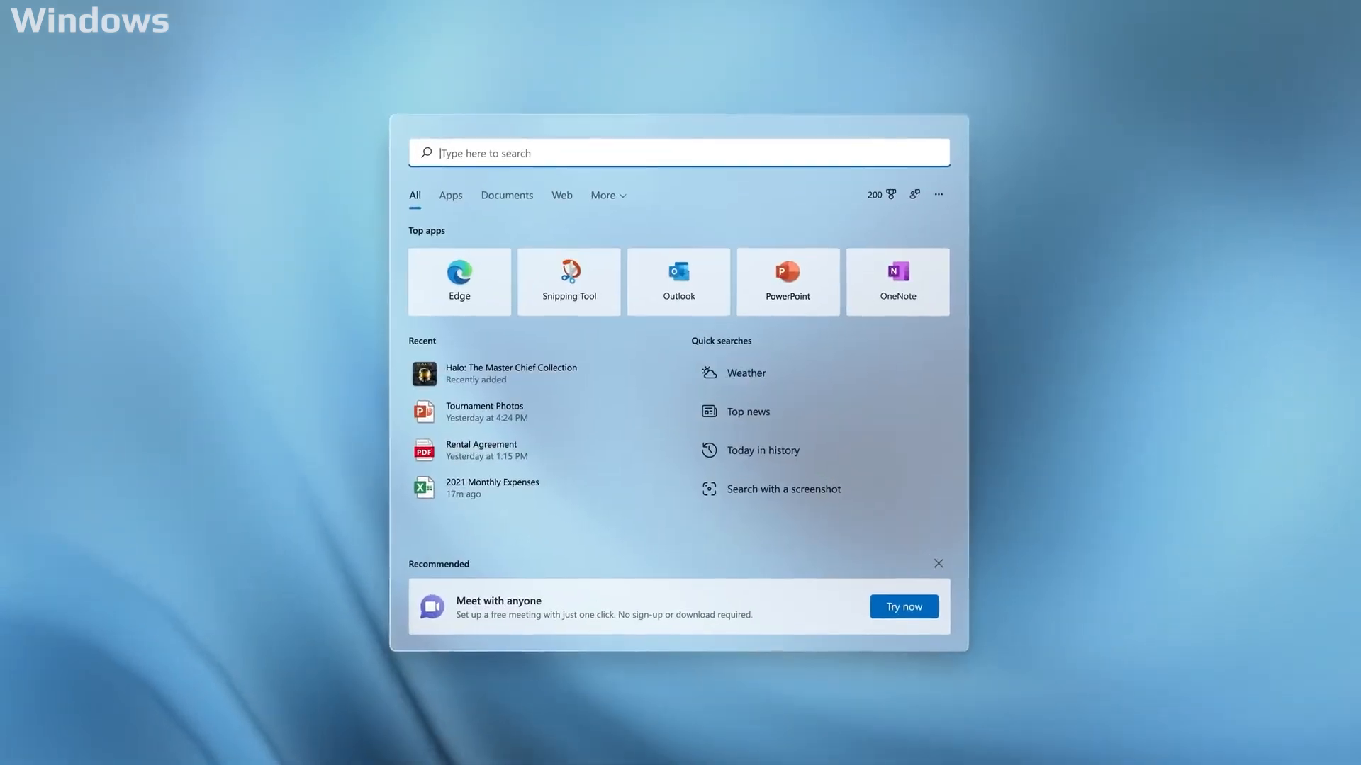
text(settings)
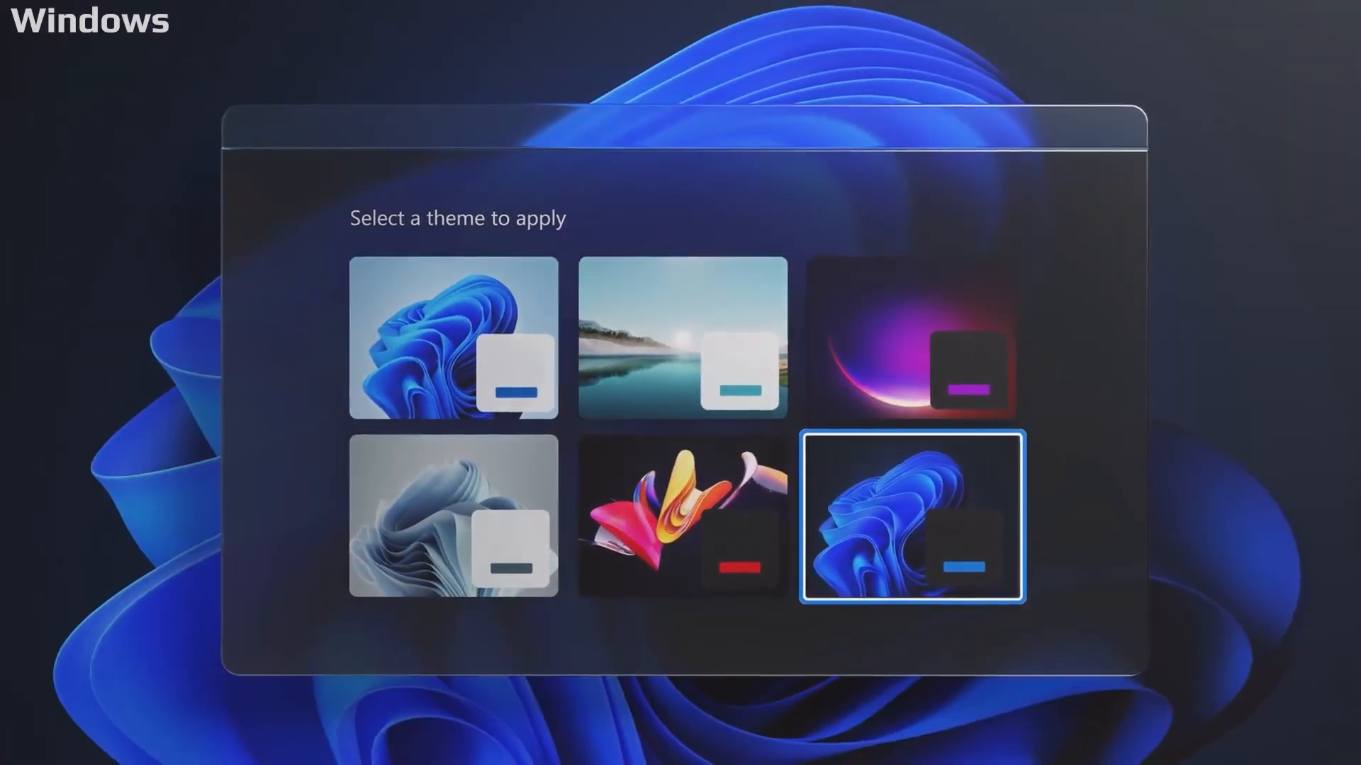
click(911, 518)
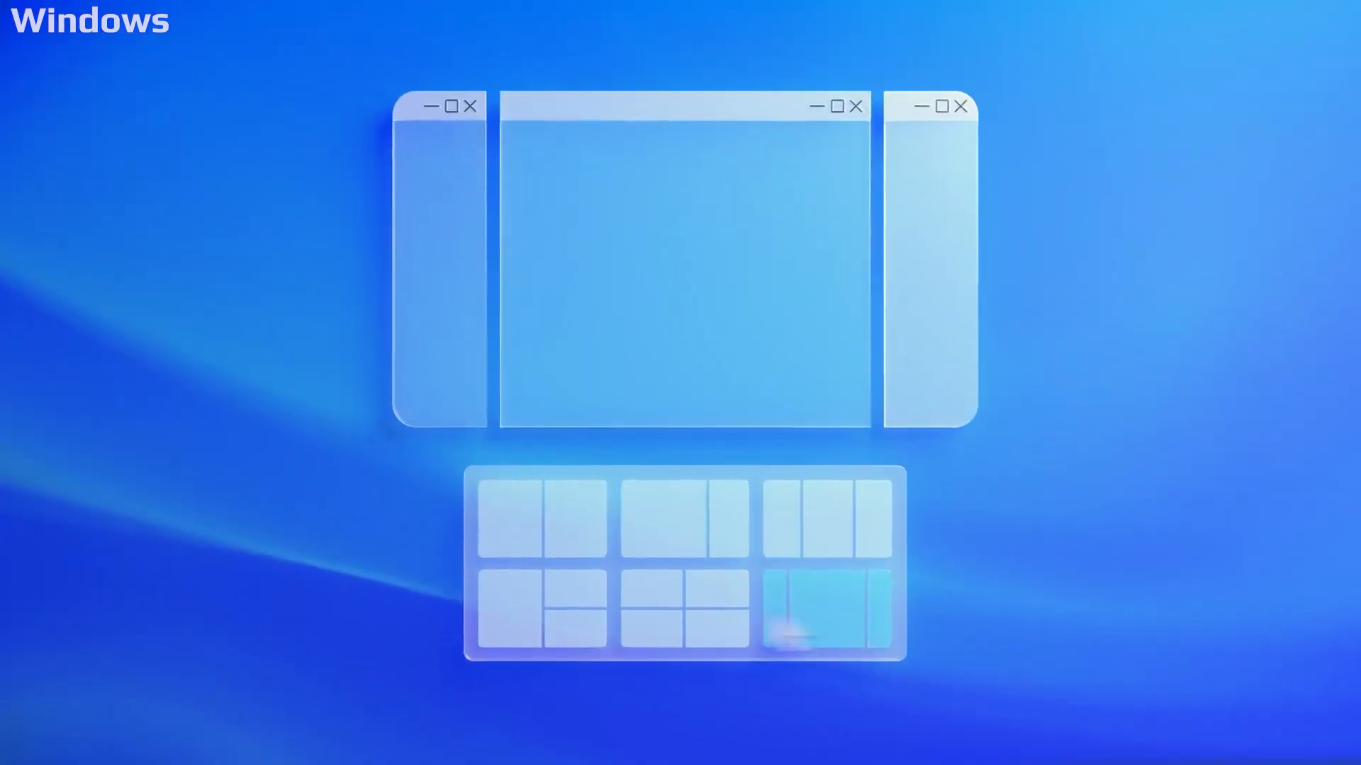